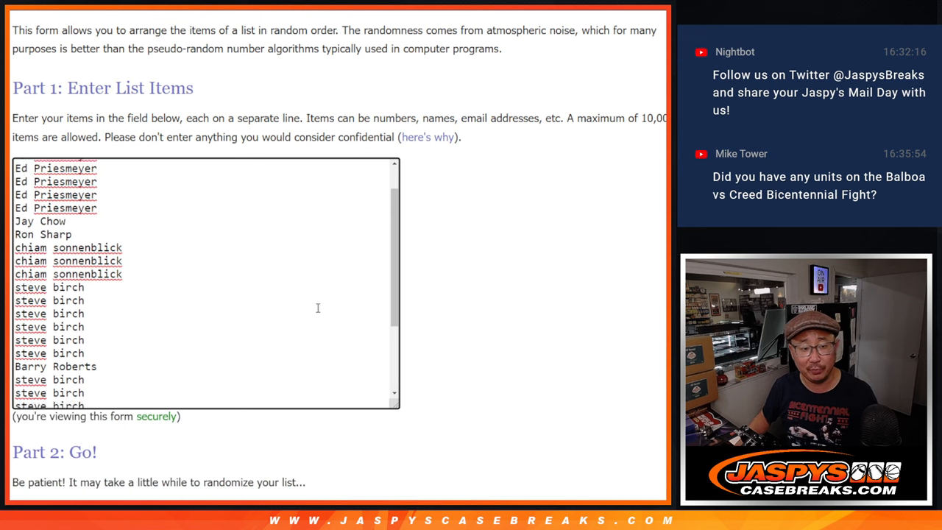
Shuffle the list of 30 participant names four times in a row
scroll(down, 3)
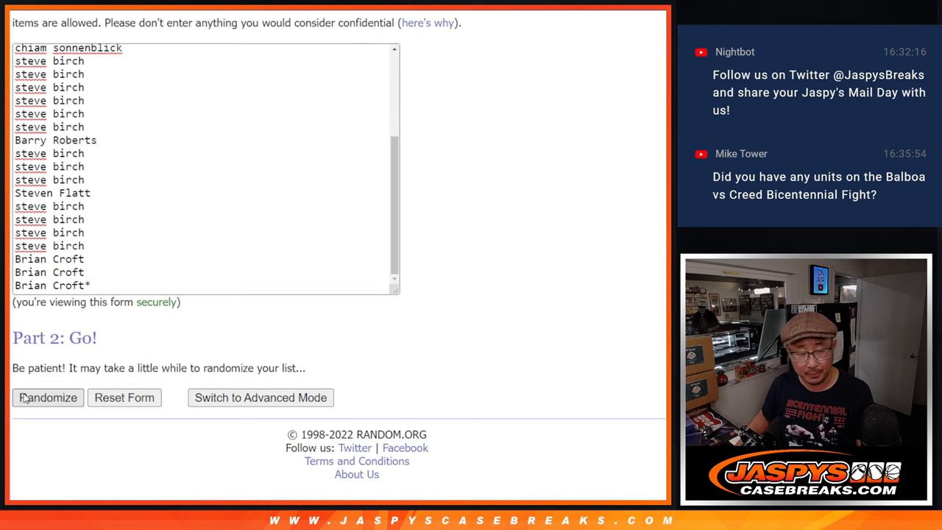
click(47, 397)
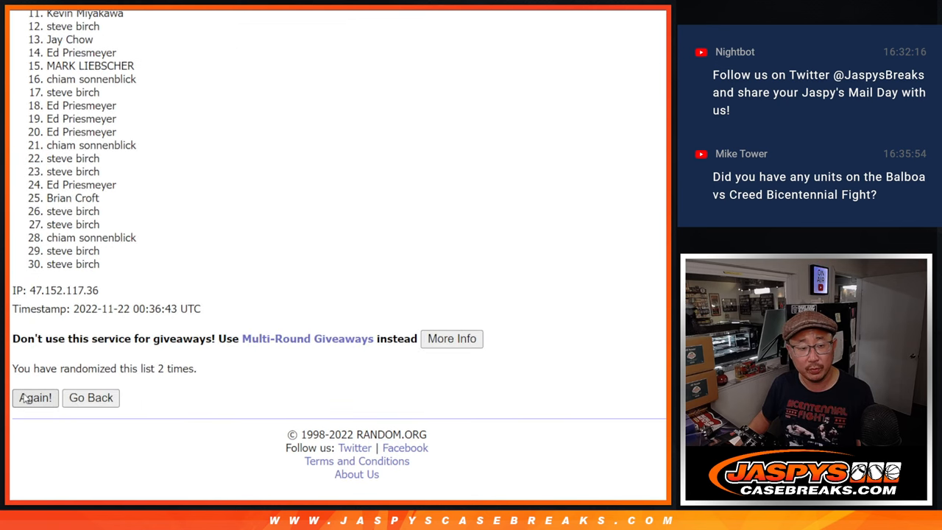
click(36, 397)
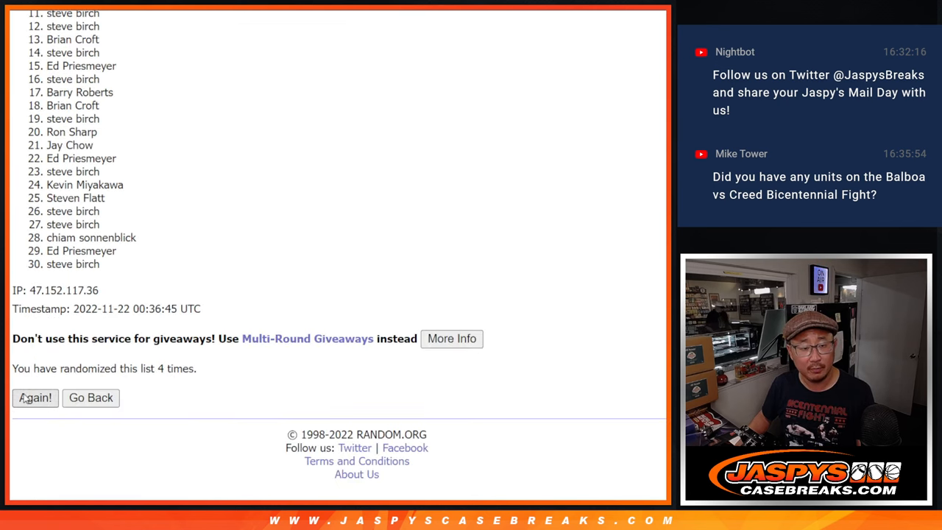
click(35, 397)
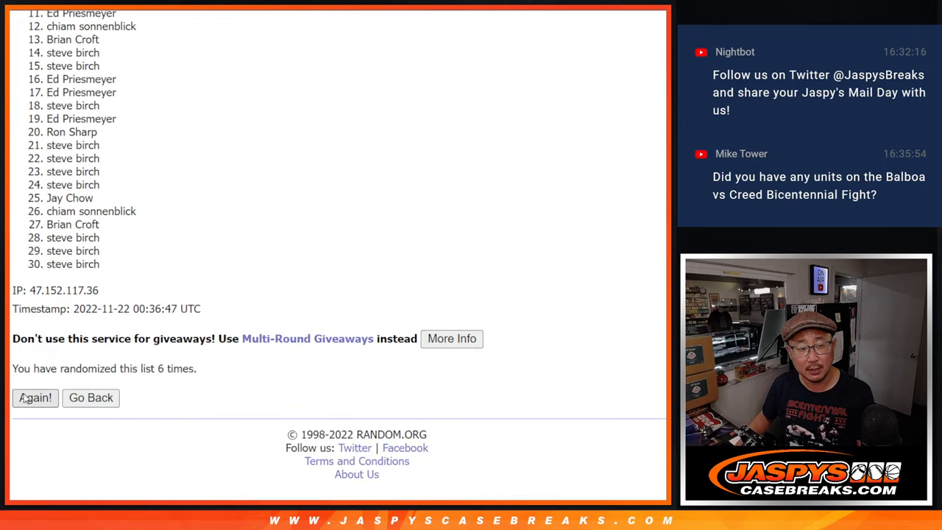
click(35, 398)
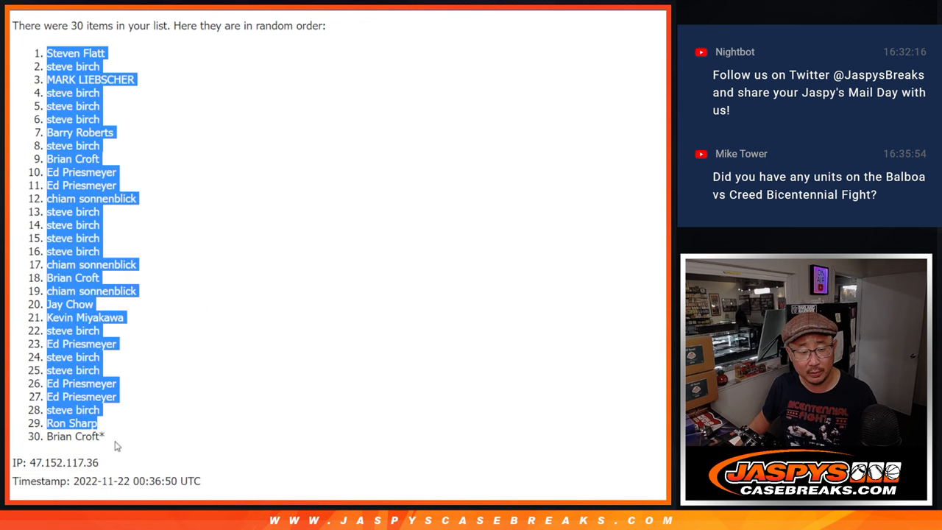
scroll(down, 3)
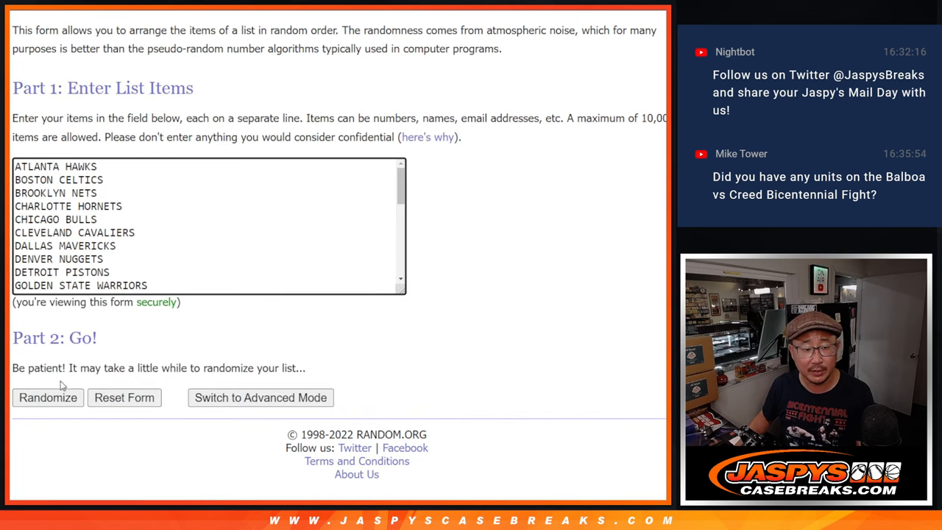
Shuffle the list of 30 NBA teams five times in a row
click(47, 397)
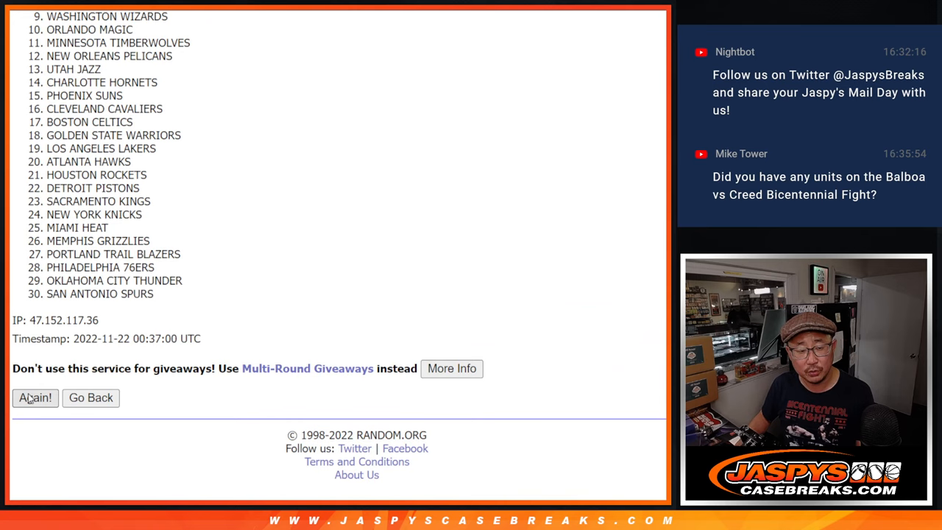
click(35, 397)
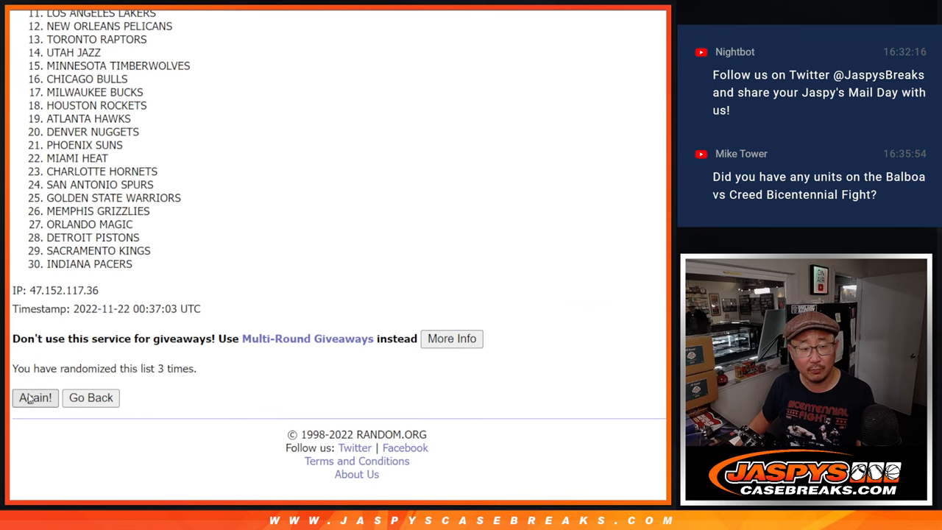
click(34, 397)
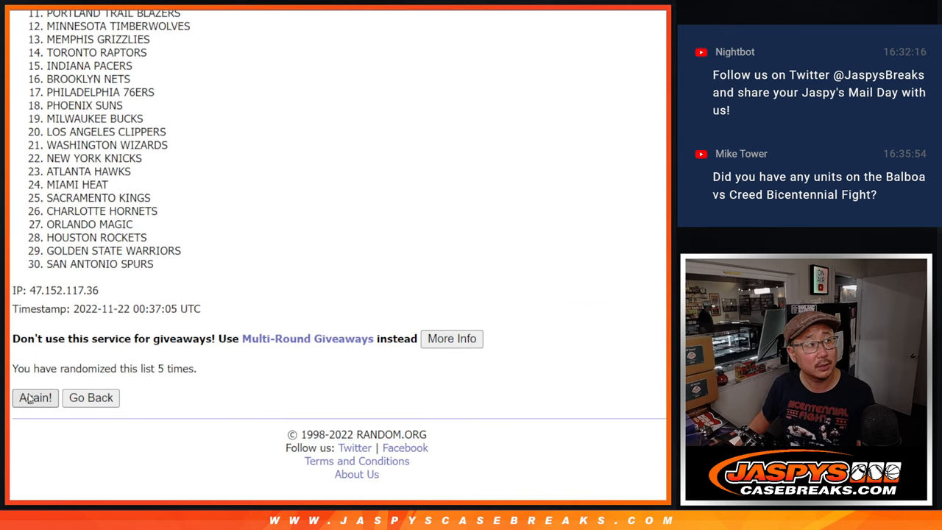
click(35, 397)
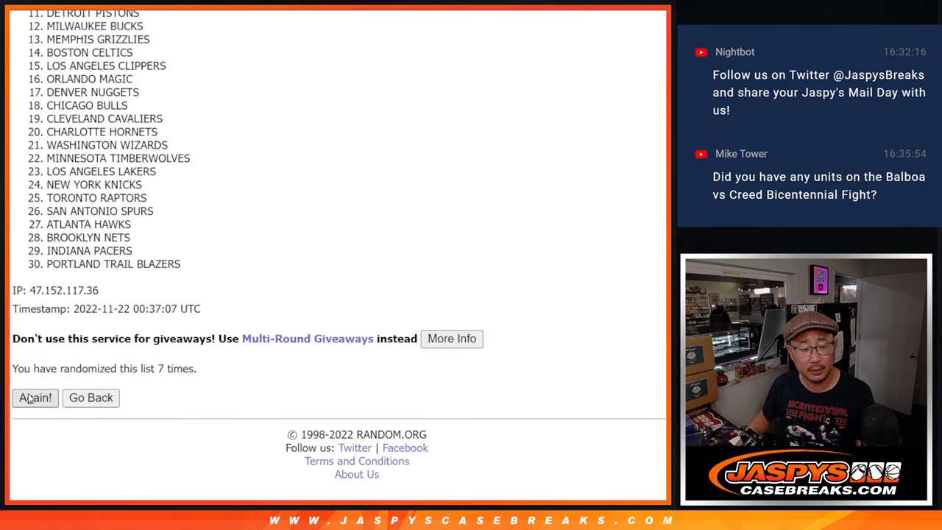
click(34, 397)
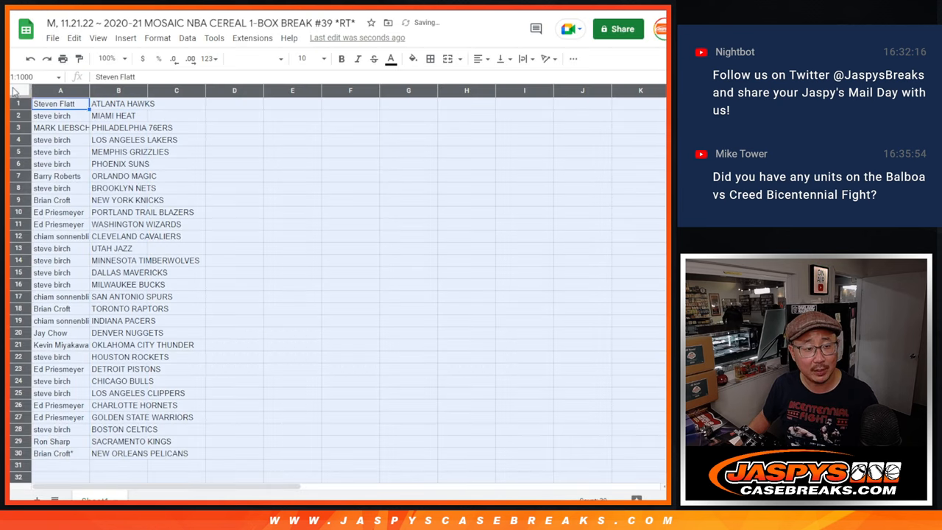
Set the name–team pairs to font size 12 and adjust their horizontal alignment
click(310, 58)
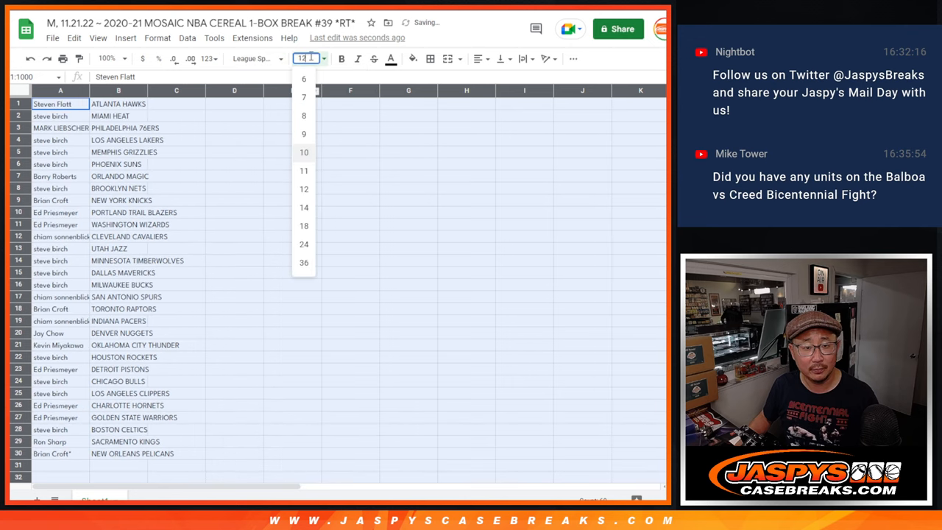
click(304, 188)
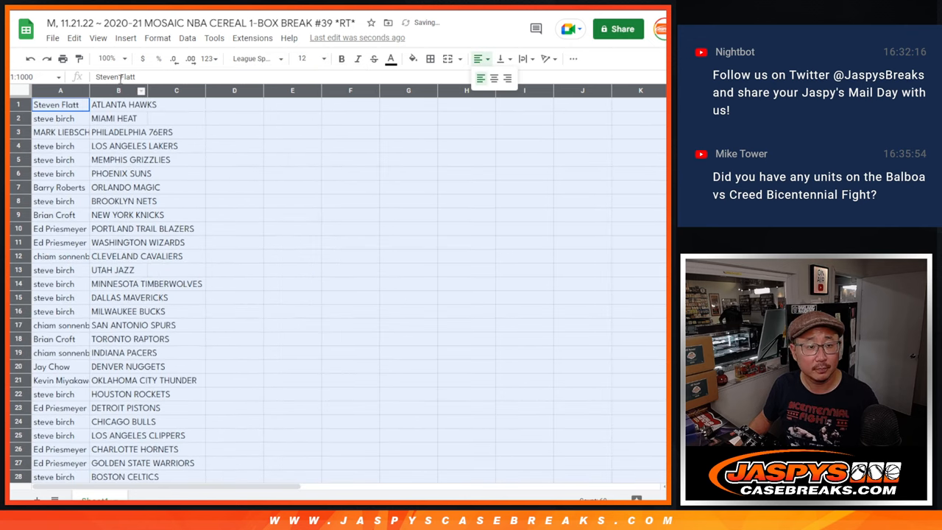
click(107, 58)
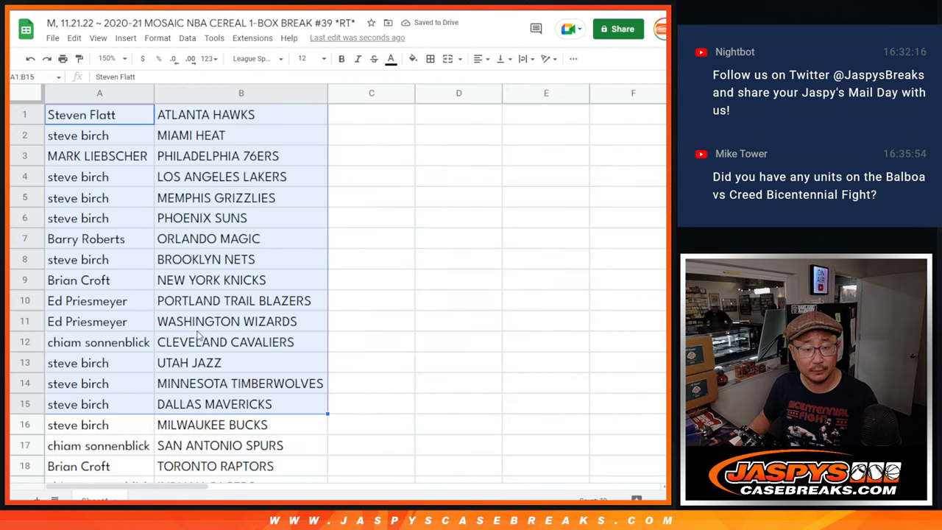
scroll(down, 3)
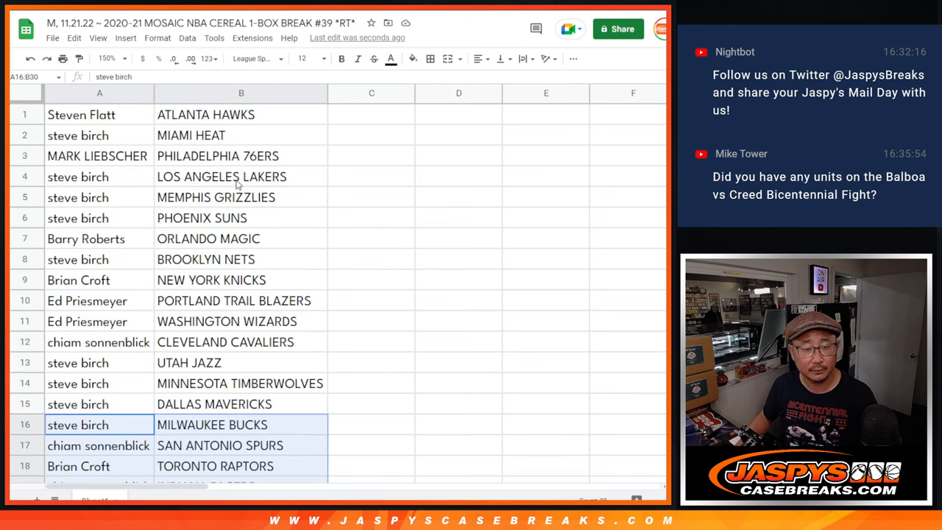
click(122, 58)
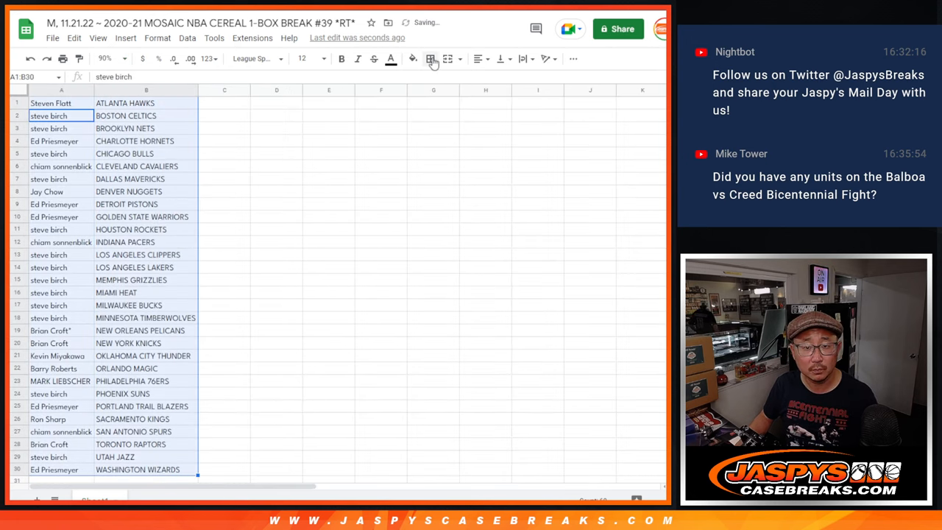
Add borders around every cell of the pairs and print them in portrait orientation
click(61, 59)
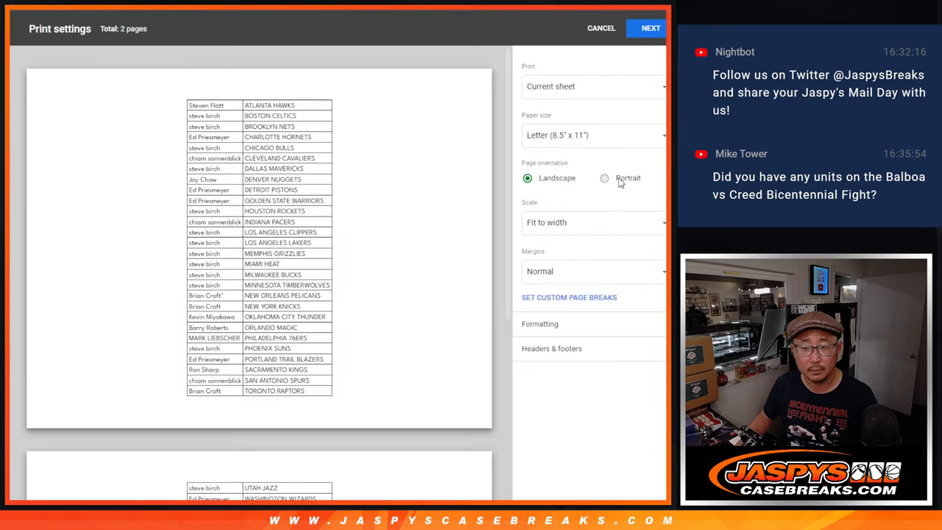
click(604, 178)
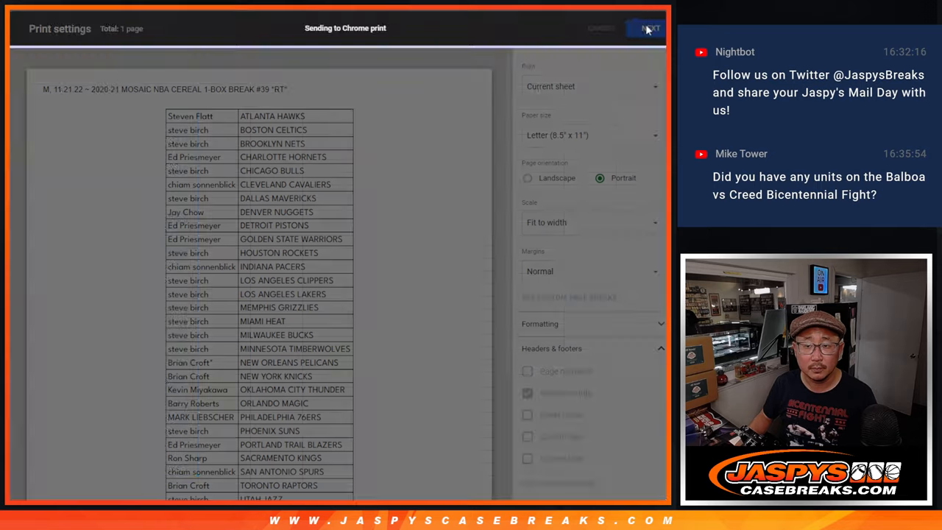
click(649, 28)
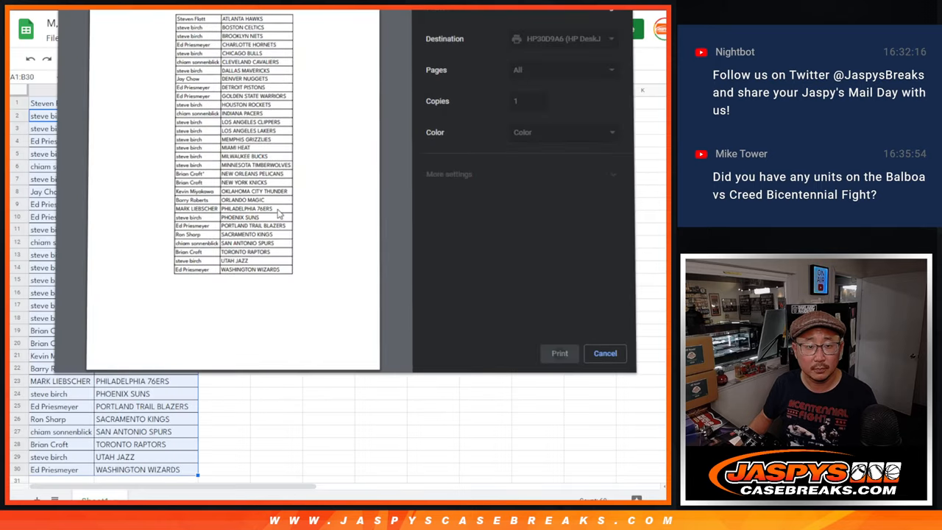
click(605, 353)
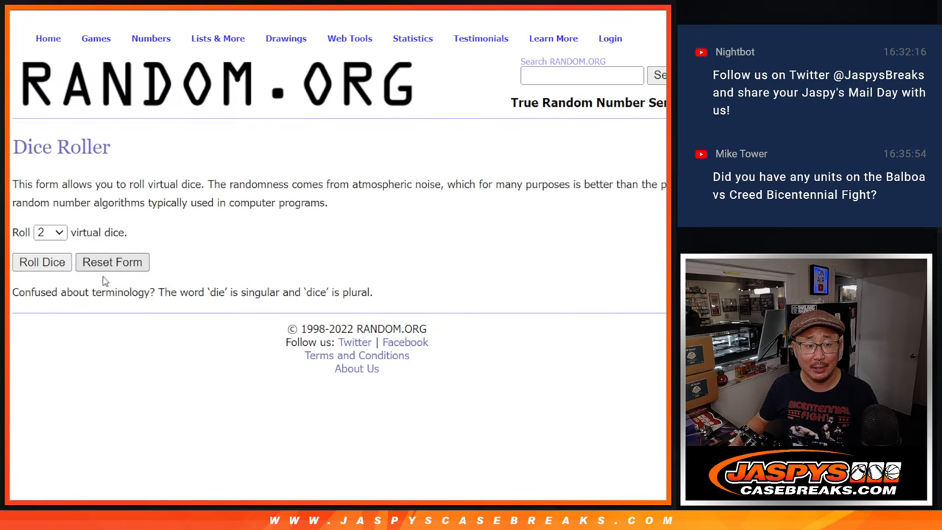
Load the participant names into the List Randomizer and shuffle them twice
click(42, 262)
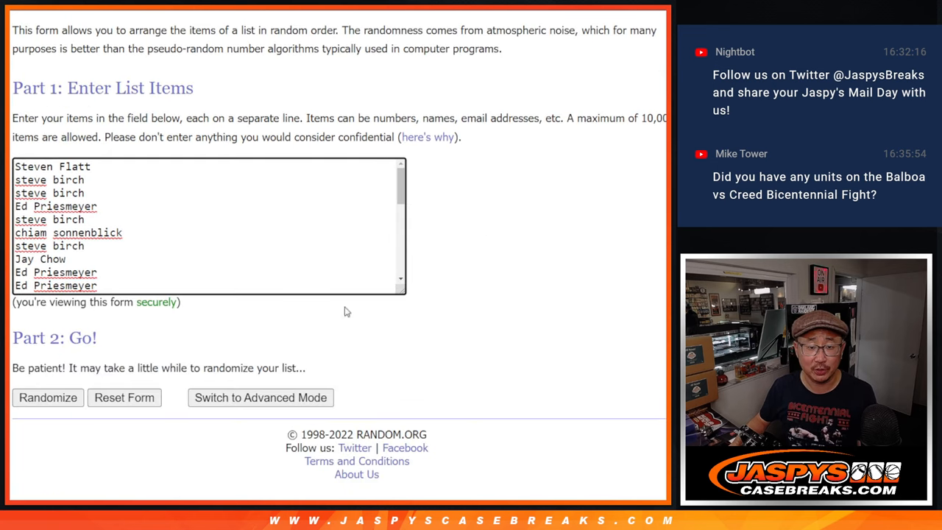
click(47, 398)
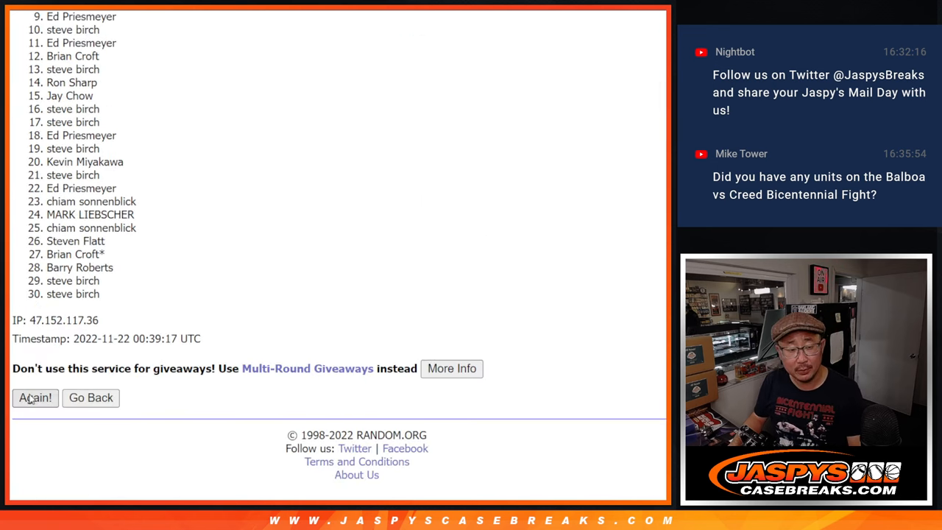
click(35, 397)
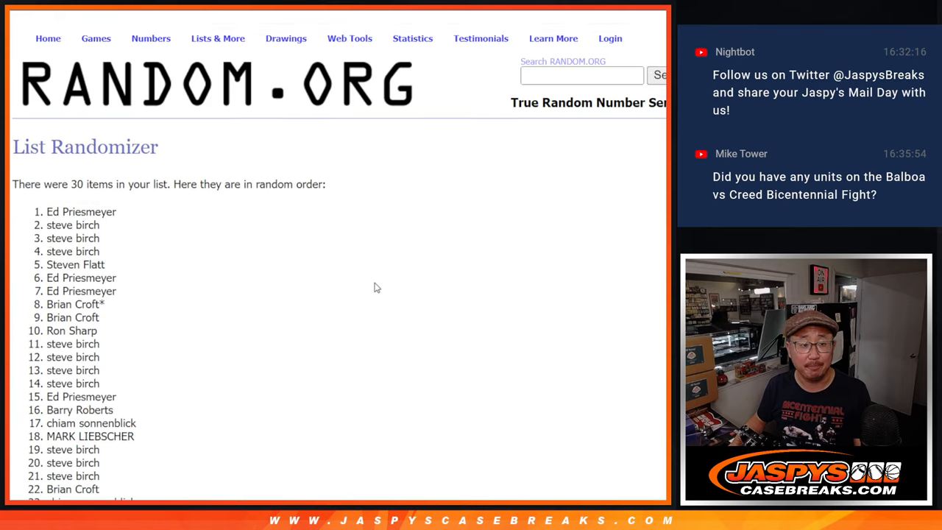
Scroll through the shuffled result and highlight the top nine names
scroll(down, 3)
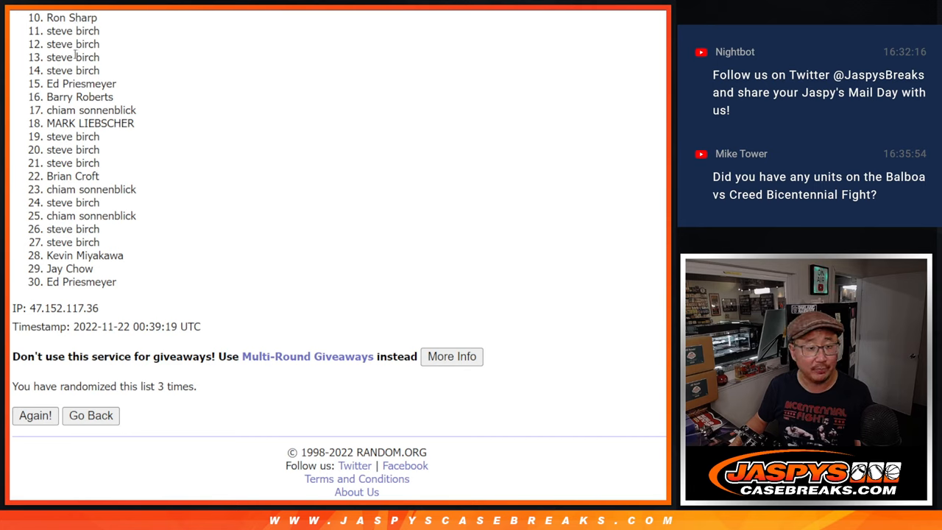
mouse_move(402, 197)
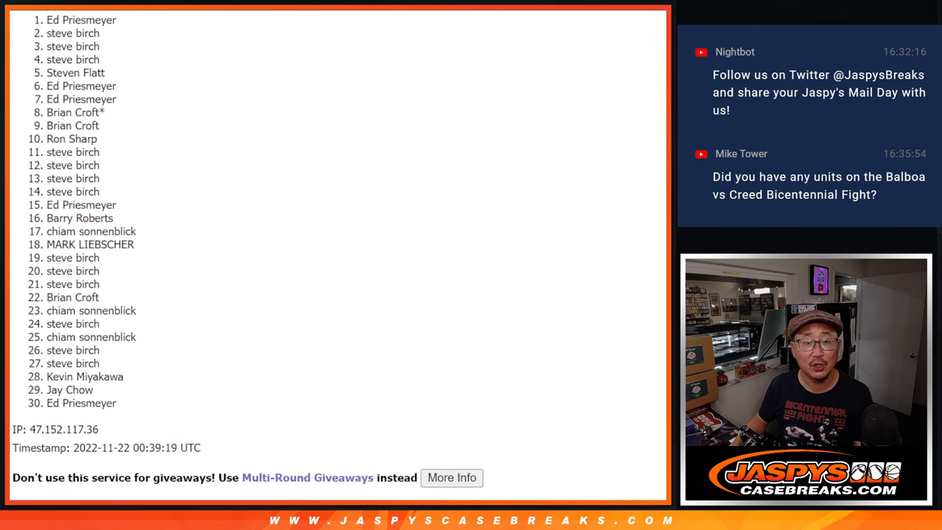
drag(46, 19, 103, 115)
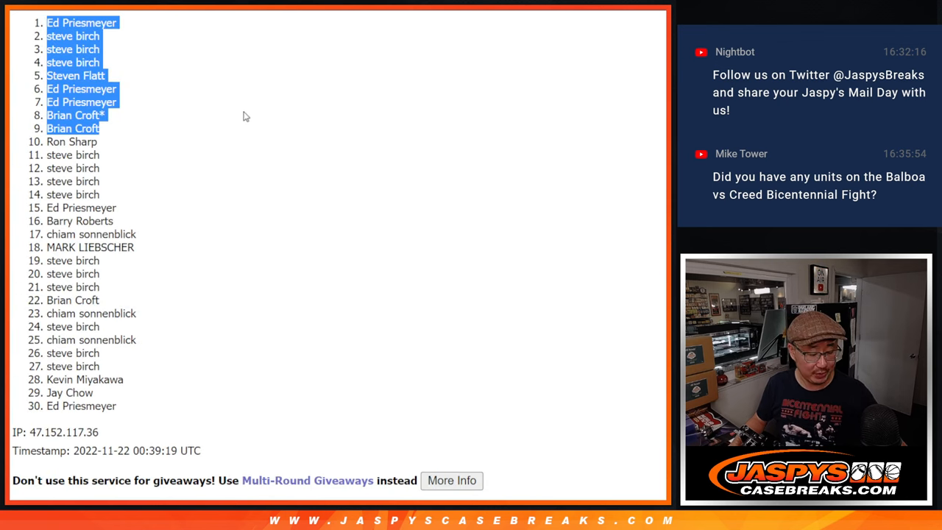
mouse_move(199, 132)
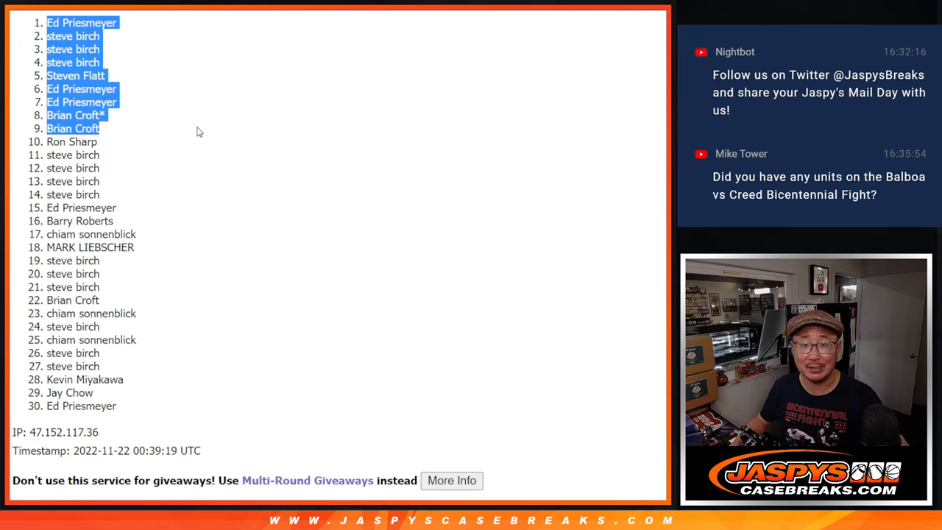